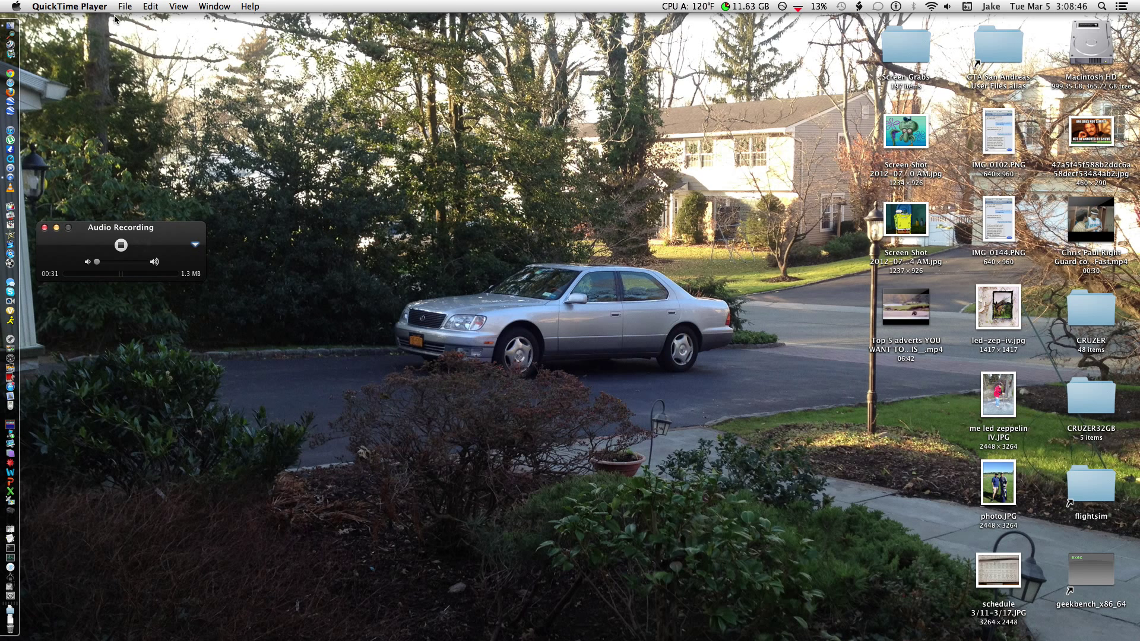
Step: Launch Automator from a Spotlight search
click(1104, 7)
text(a)
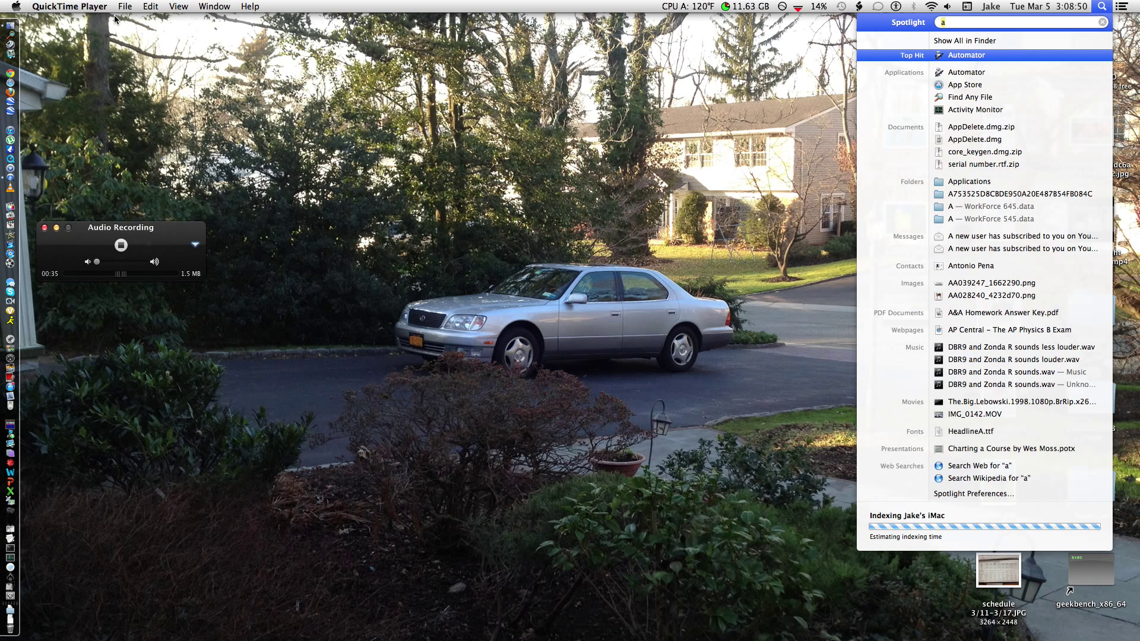
click(965, 56)
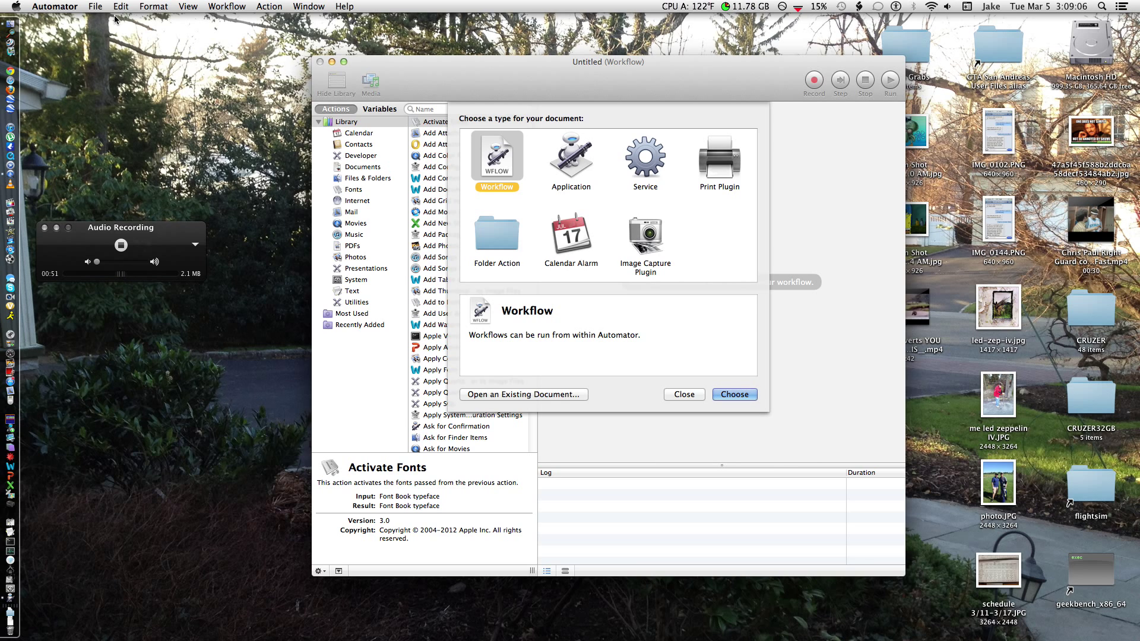
Step: Create a new Service document from the document type chooser
click(643, 154)
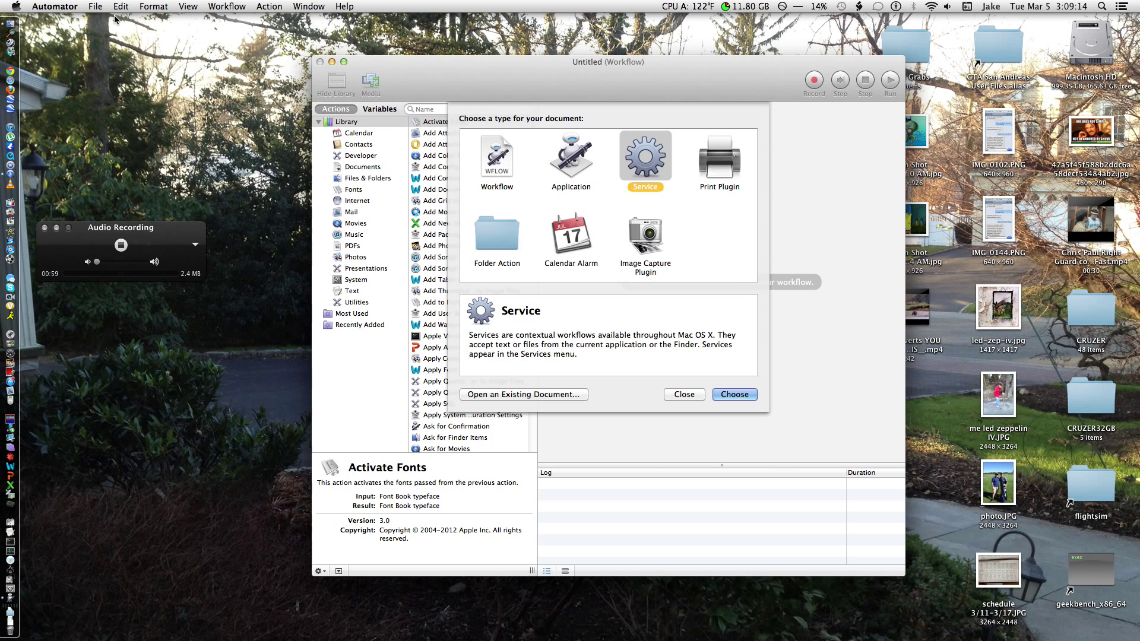
click(734, 394)
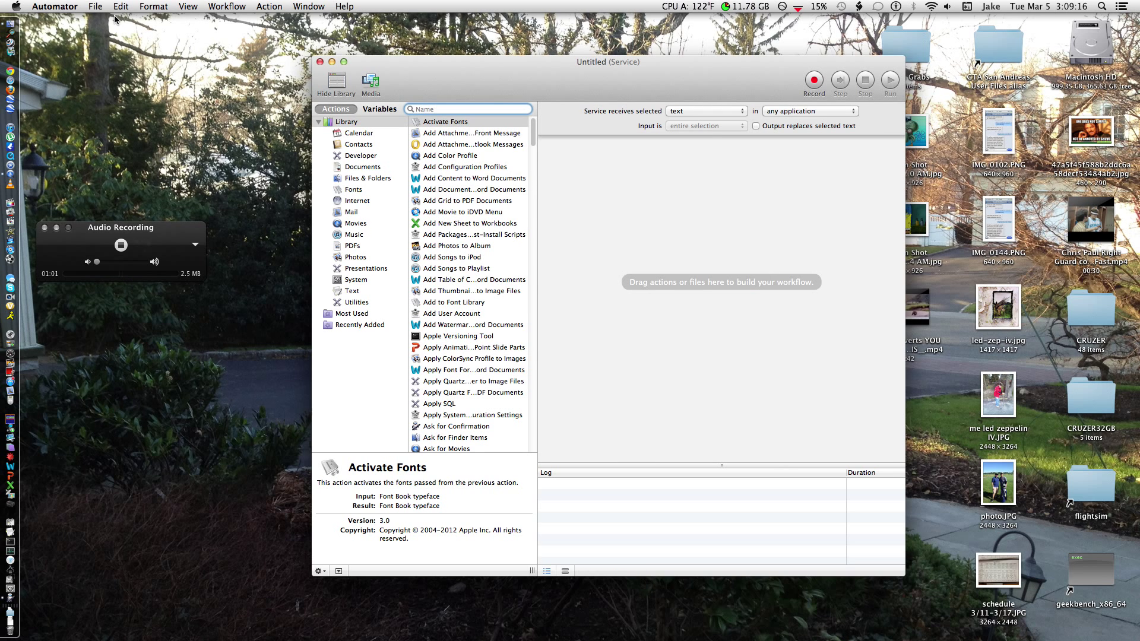
Step: Add a Launch Application action set to Microsoft Word.app from the Microsoft Office 2011 folder
text(lau)
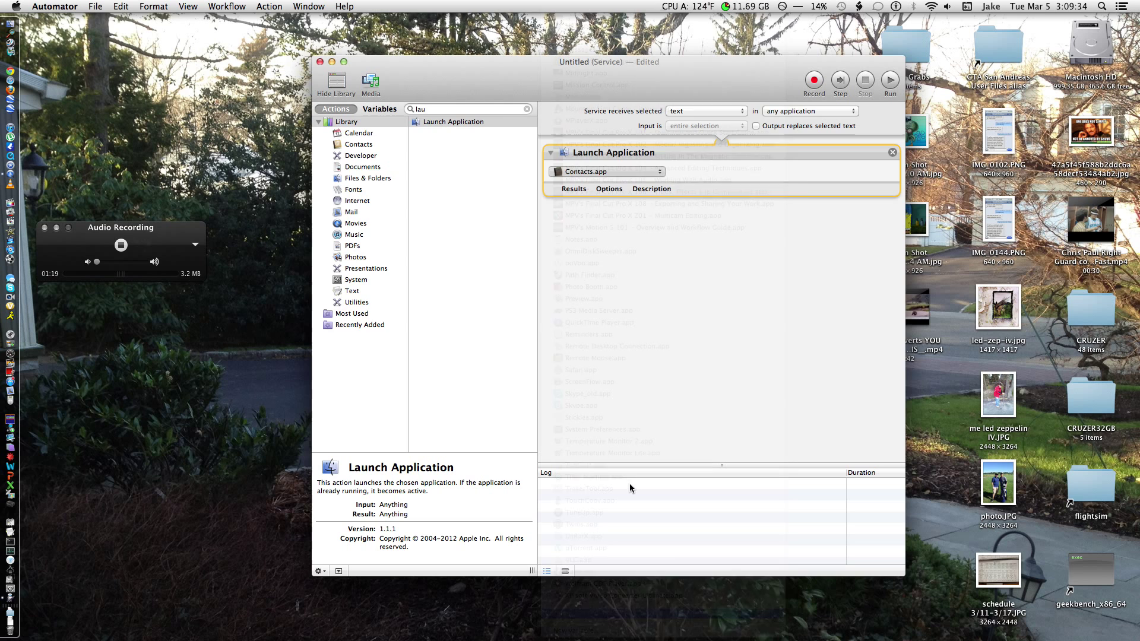
click(607, 171)
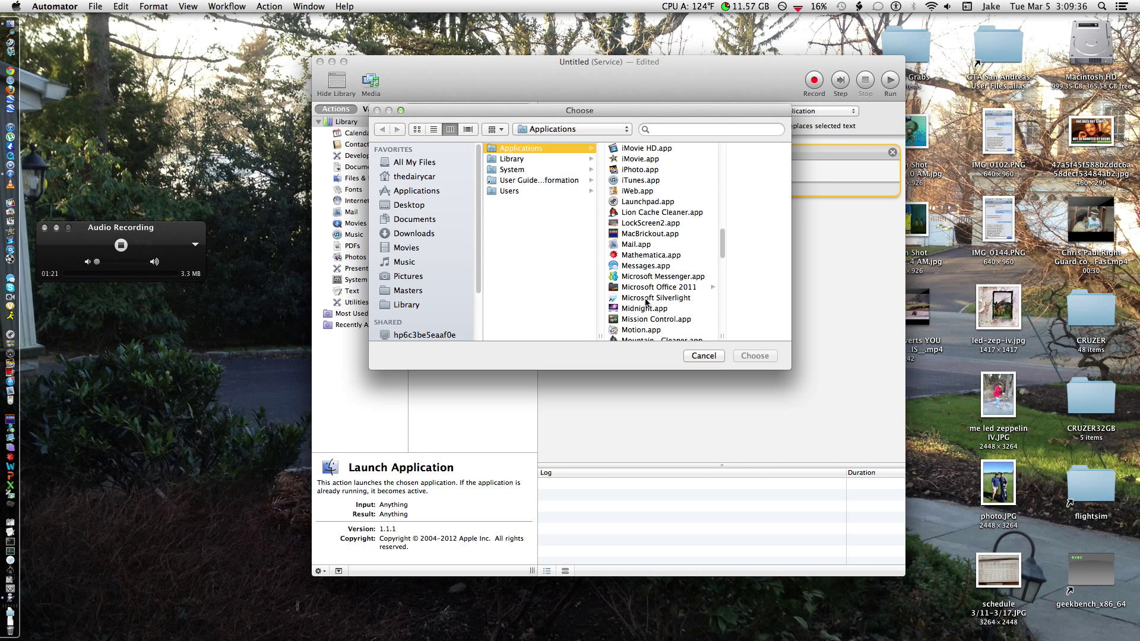
click(658, 287)
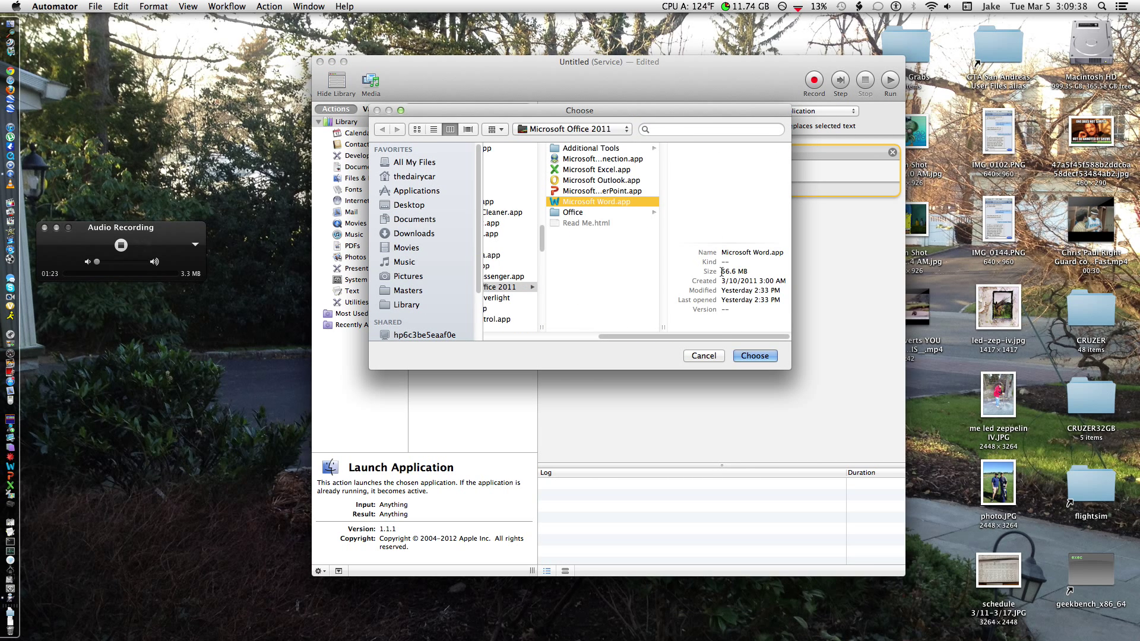
click(754, 356)
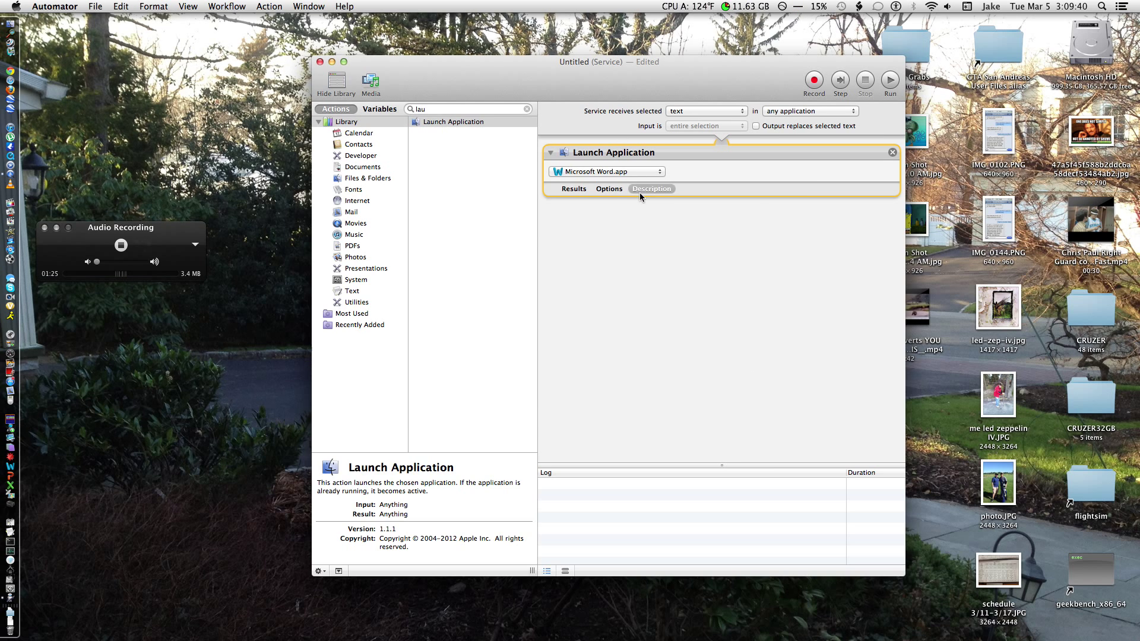
click(705, 111)
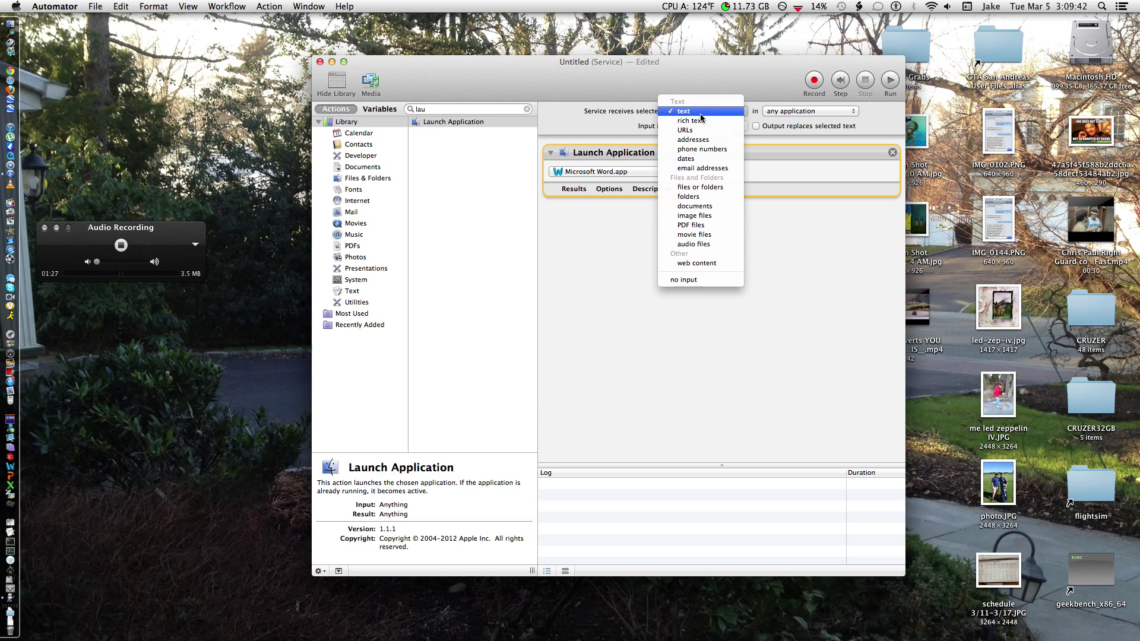
Step: Make the service receive no input in any application
click(682, 279)
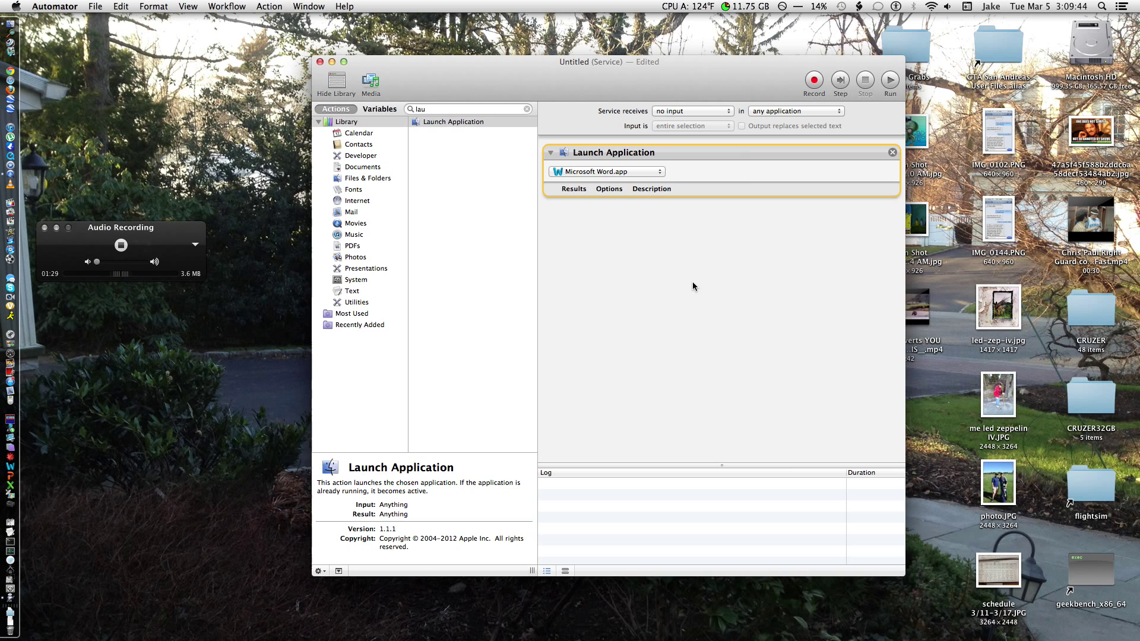
click(795, 110)
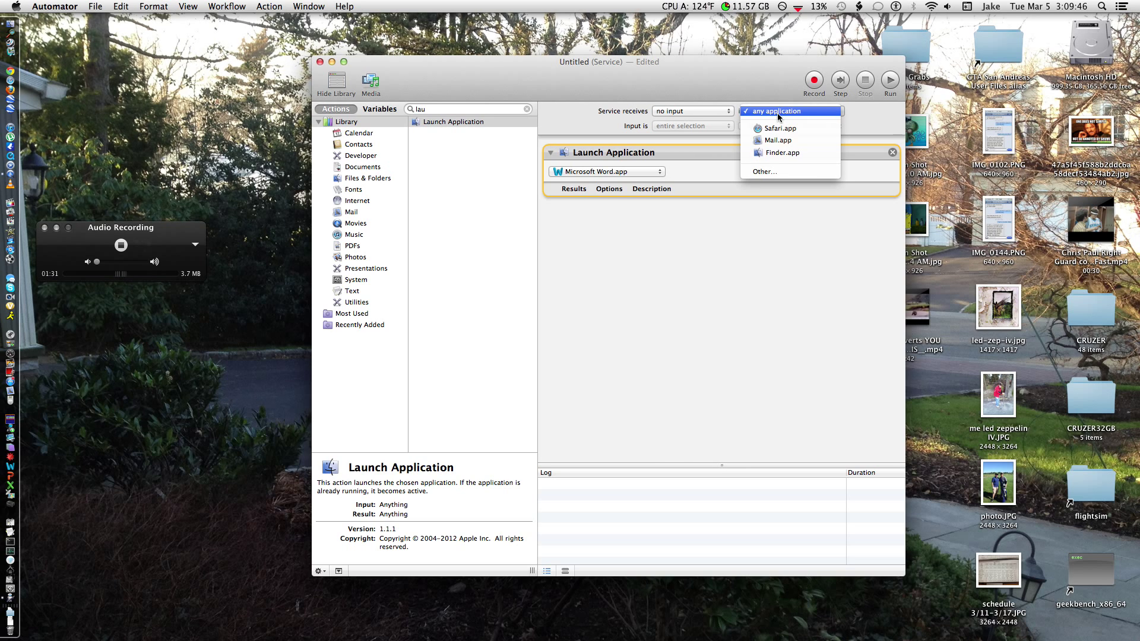
click(776, 111)
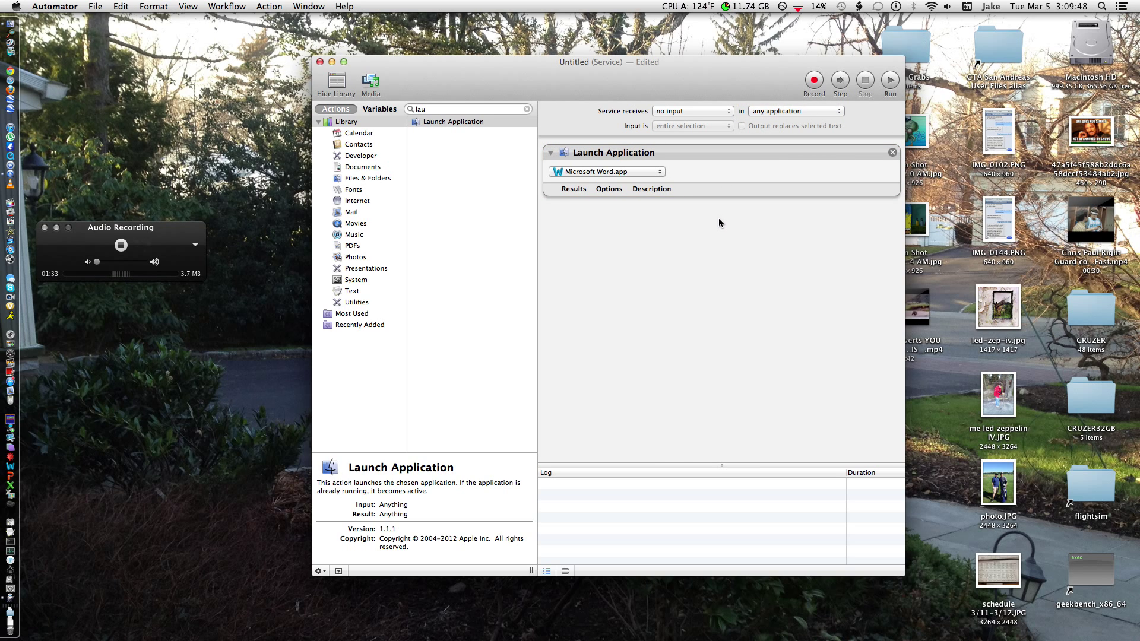
Step: Save the service under the name 'word lau'
key(cmd+s)
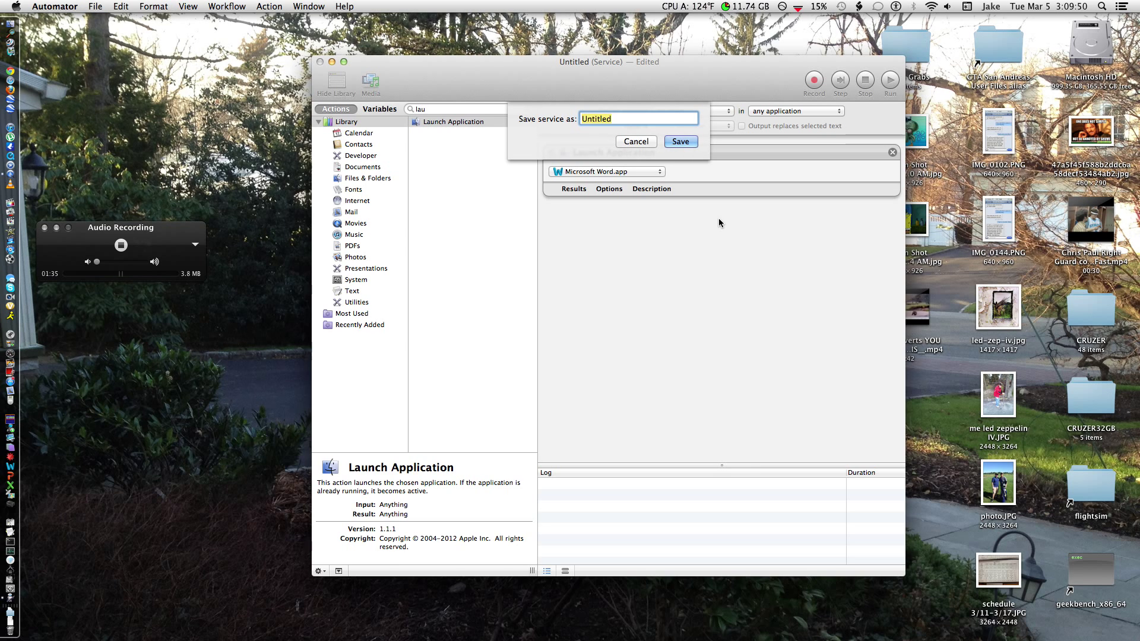
text(word lau)
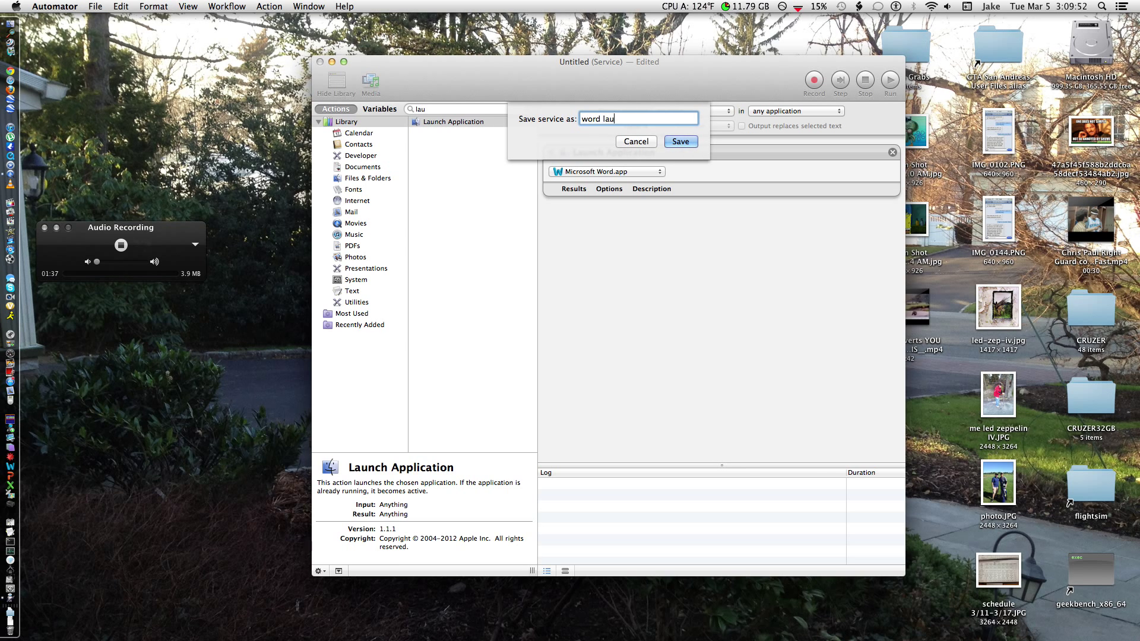
click(680, 141)
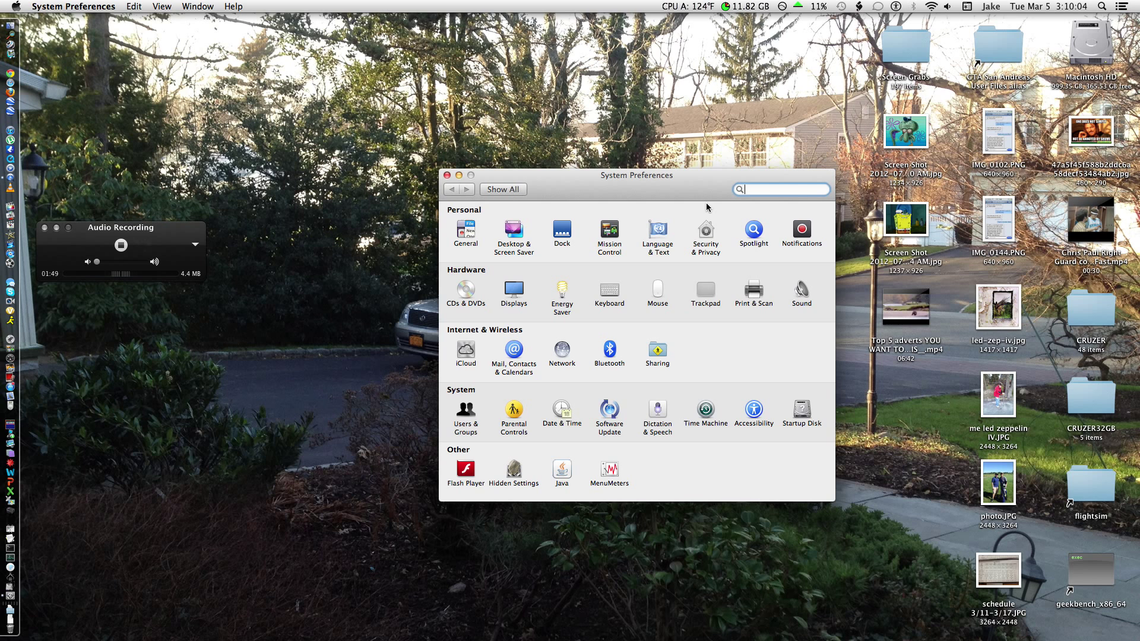
Step: Show the Services keyboard shortcuts in Keyboard preferences, scrolled to word launch
click(609, 292)
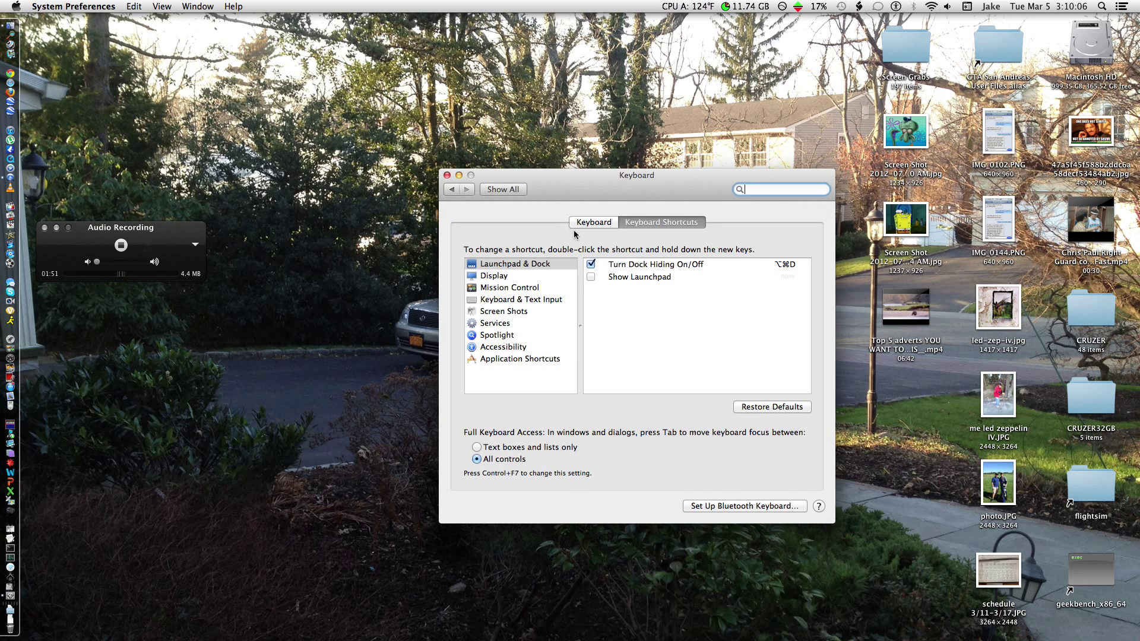
click(494, 323)
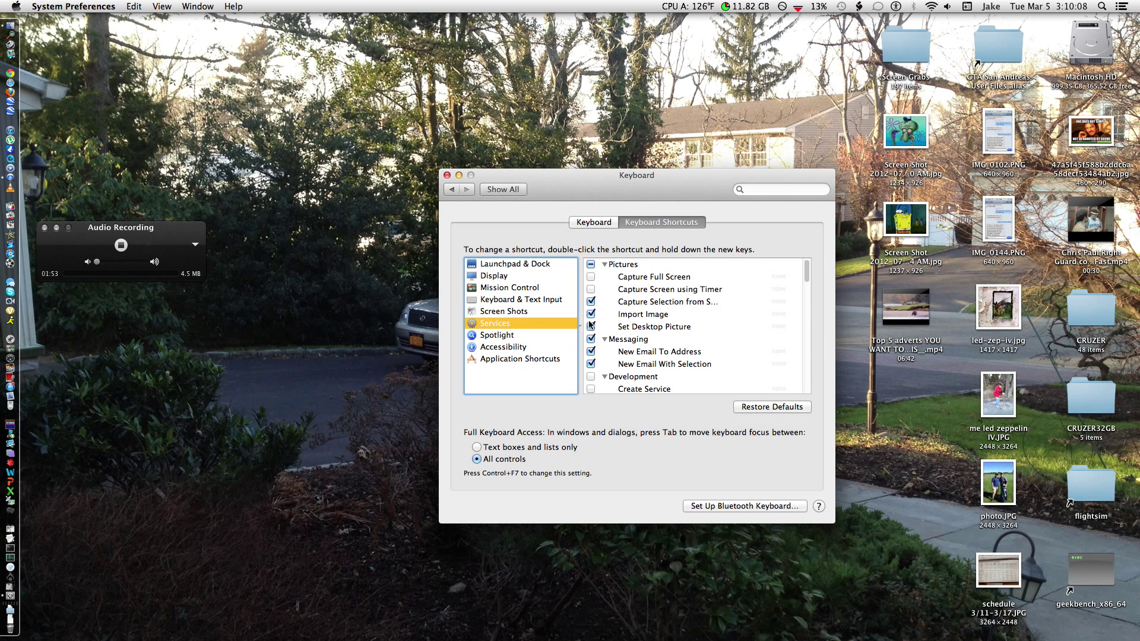
scroll(down, 3)
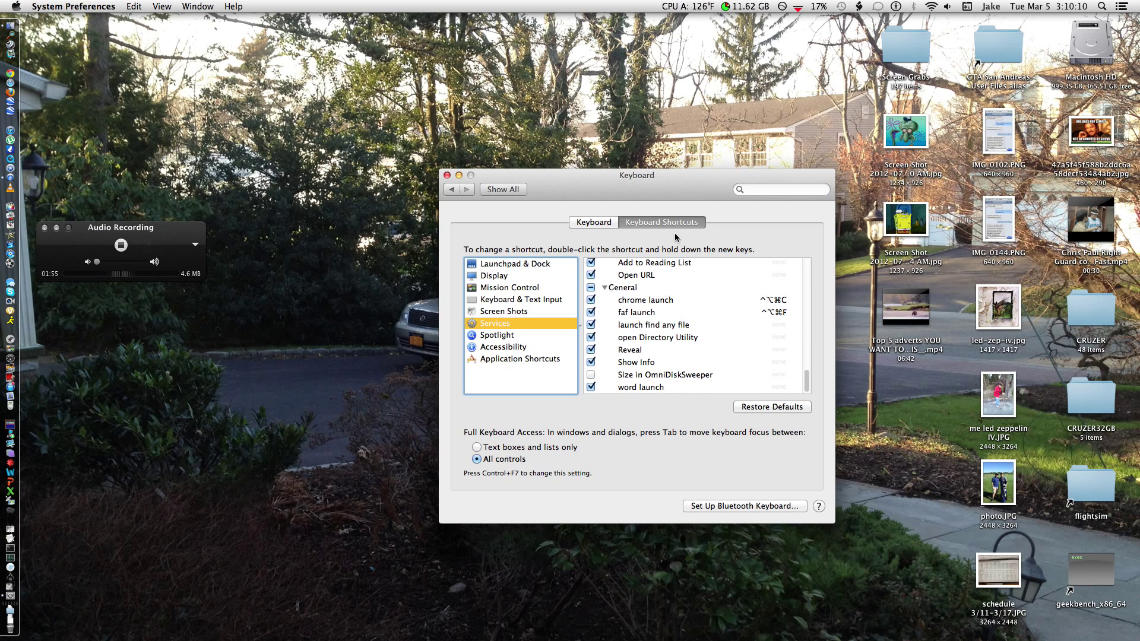
mouse_move(767, 399)
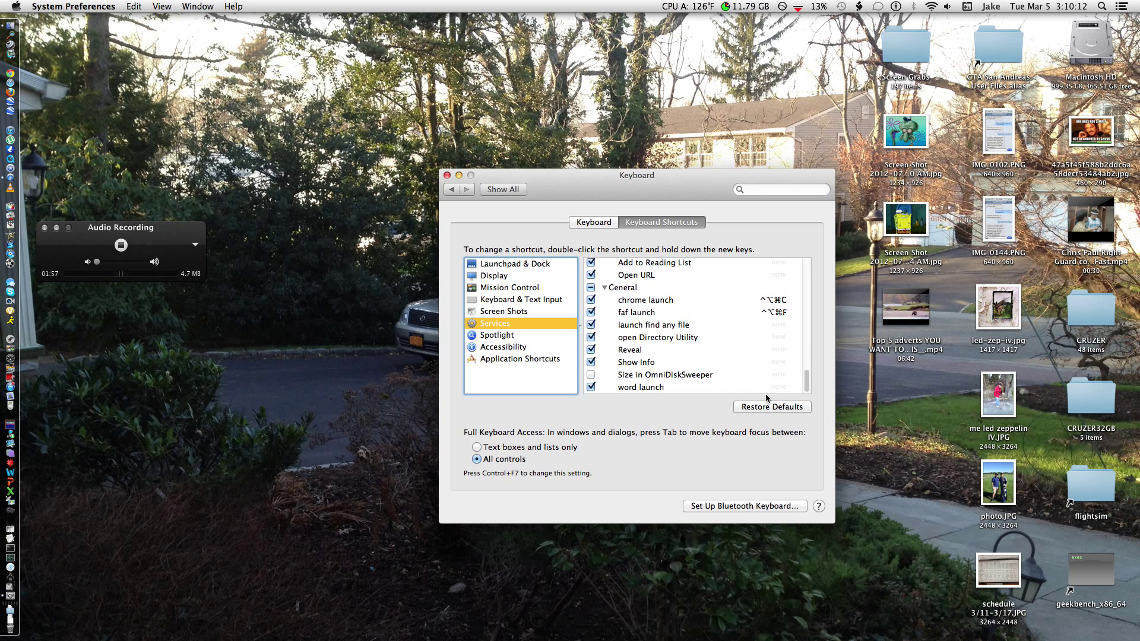
mouse_move(751, 390)
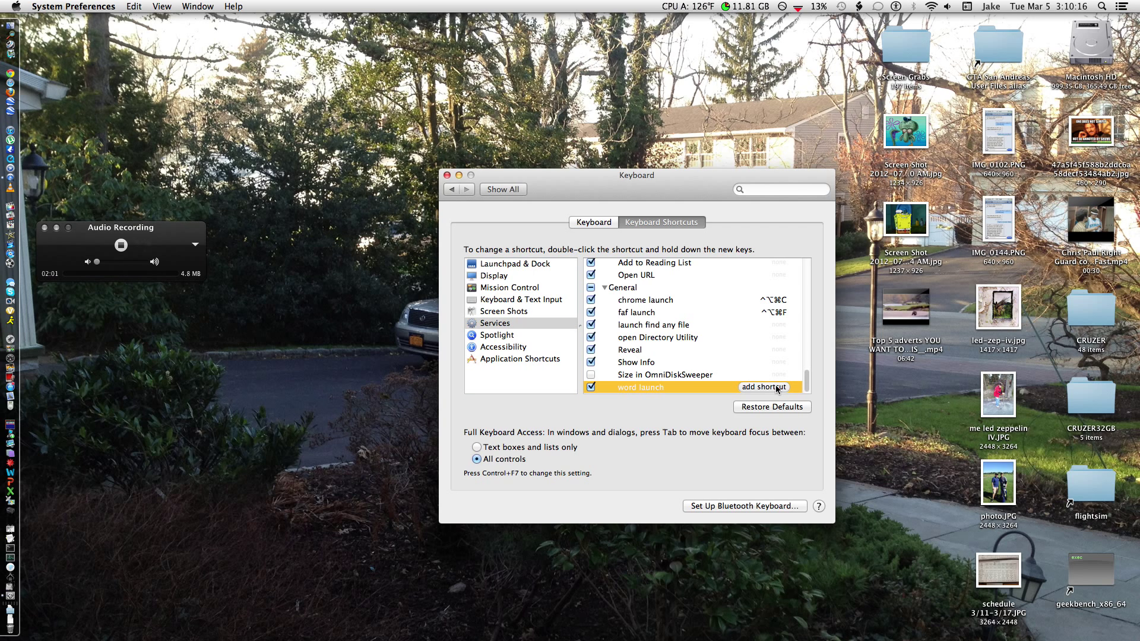
Step: Assign Control-Option-Command-W to word launch and close System Preferences
click(763, 387)
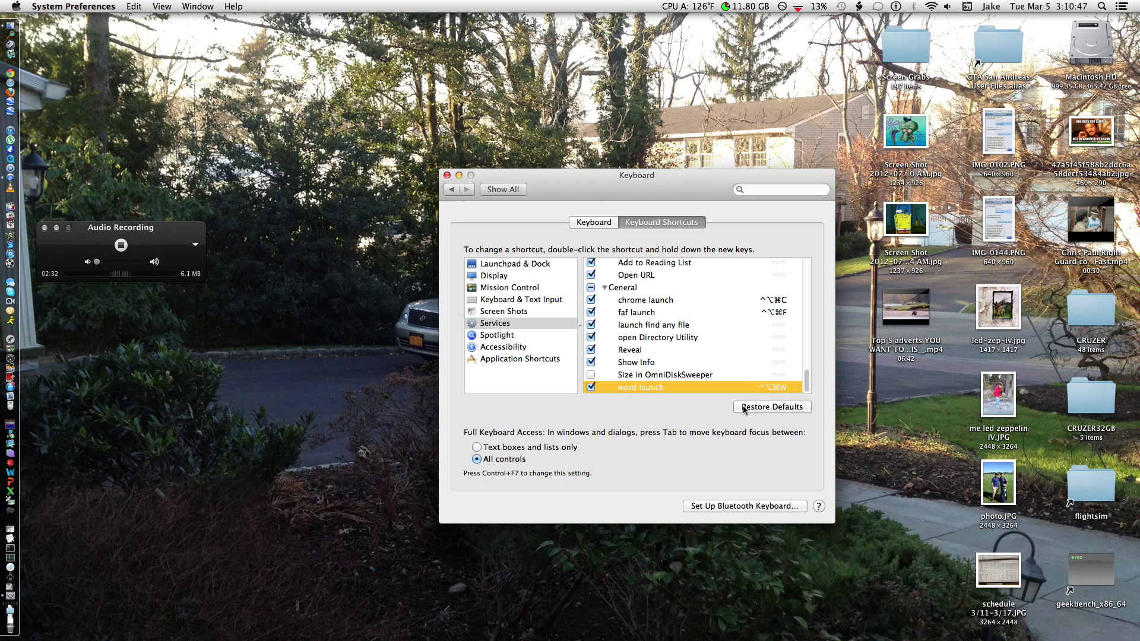
click(447, 176)
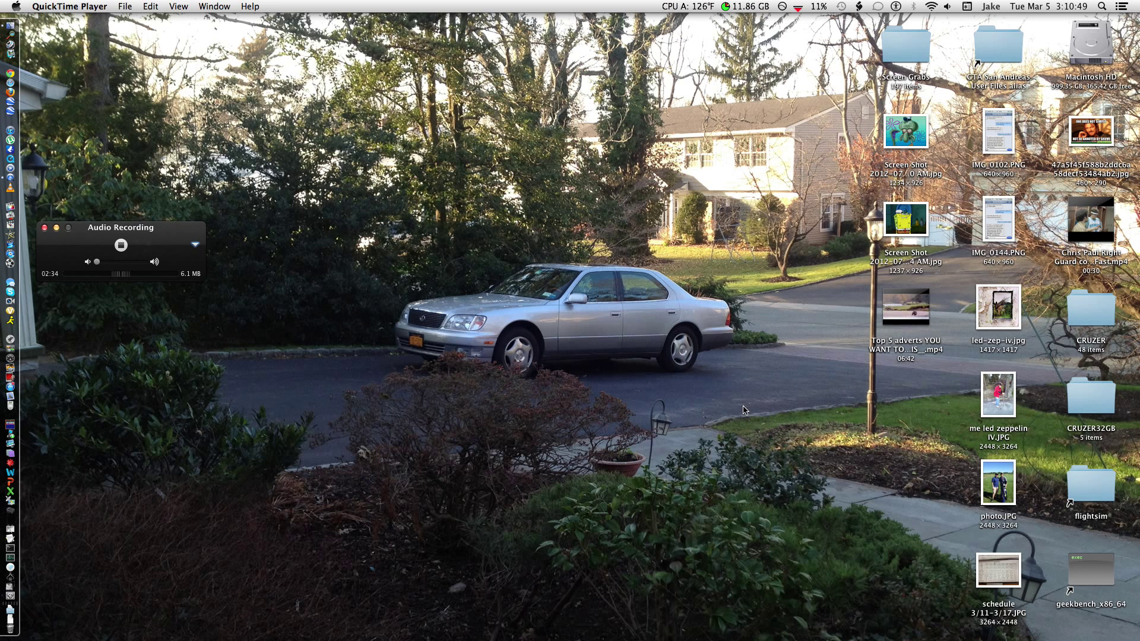
Step: Run the word launch service from Finder's Services menu
click(45, 6)
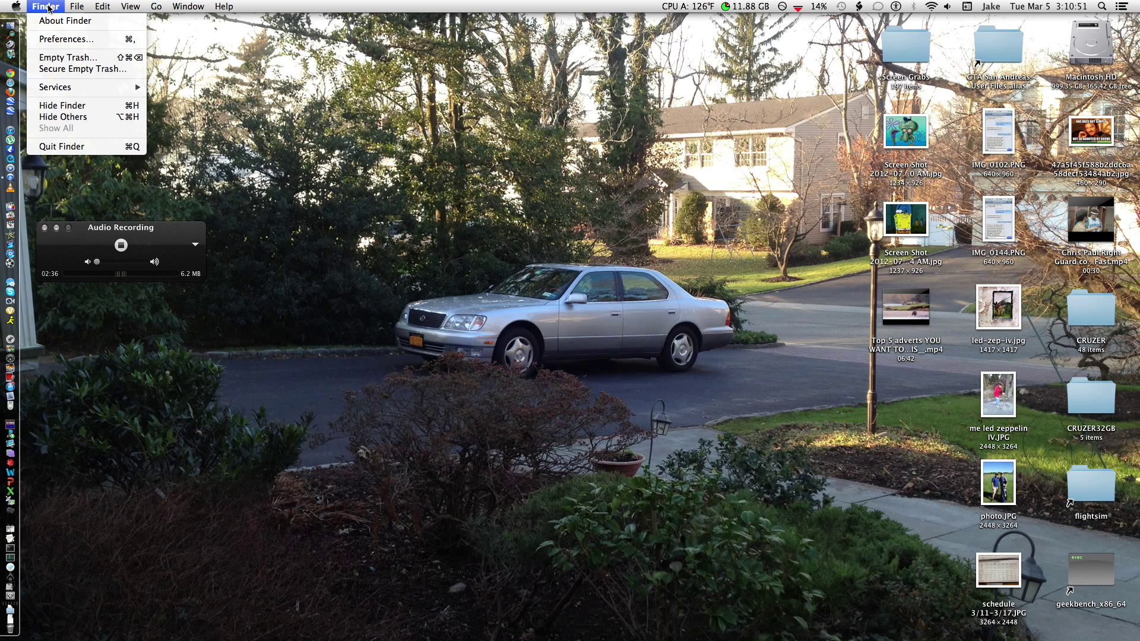
click(55, 87)
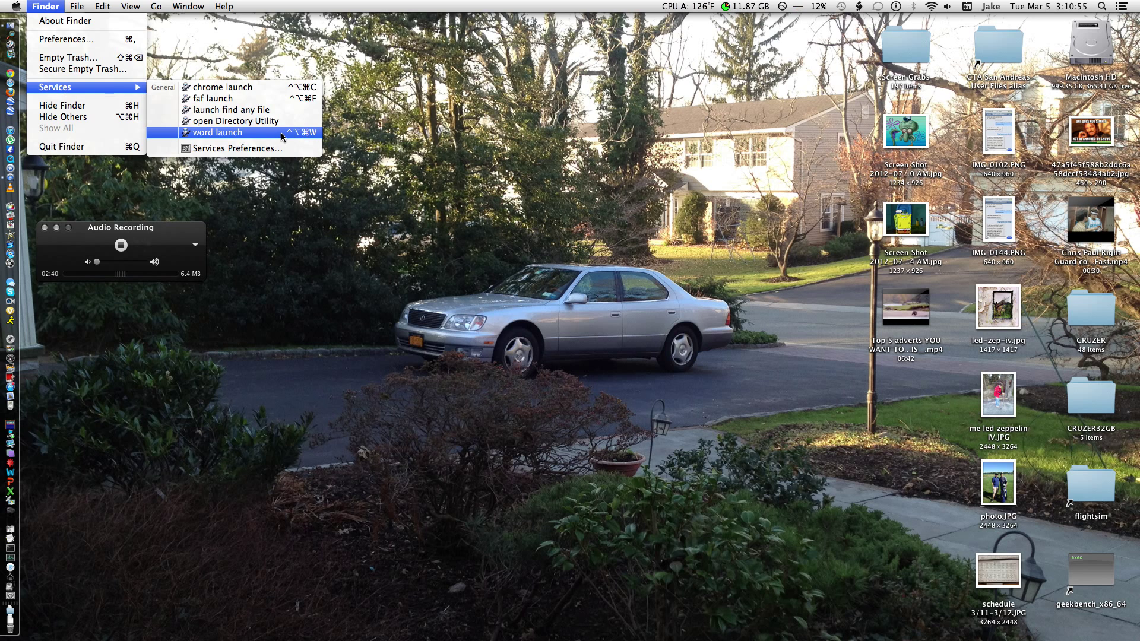
click(217, 132)
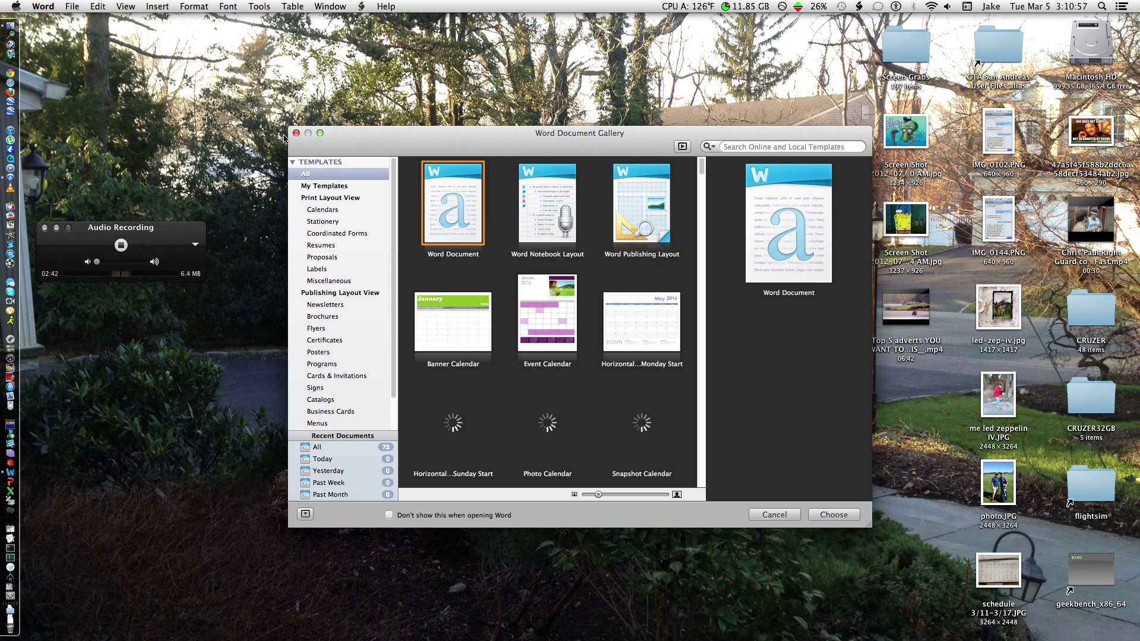
Step: Dismiss Word's Document Gallery, returning to the desktop
click(774, 514)
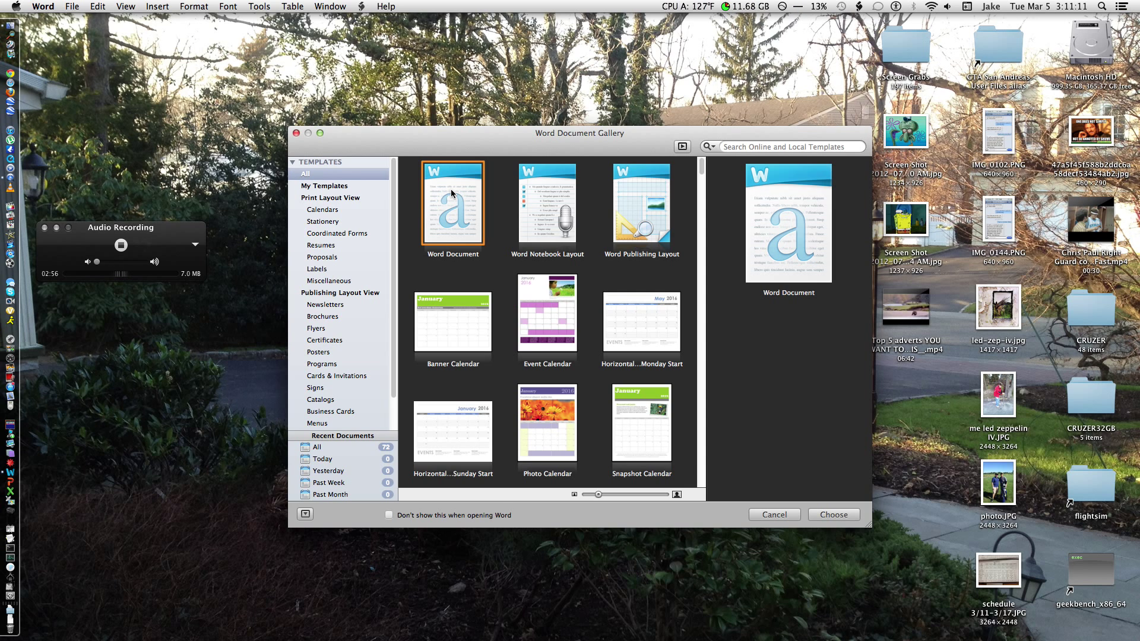
click(833, 514)
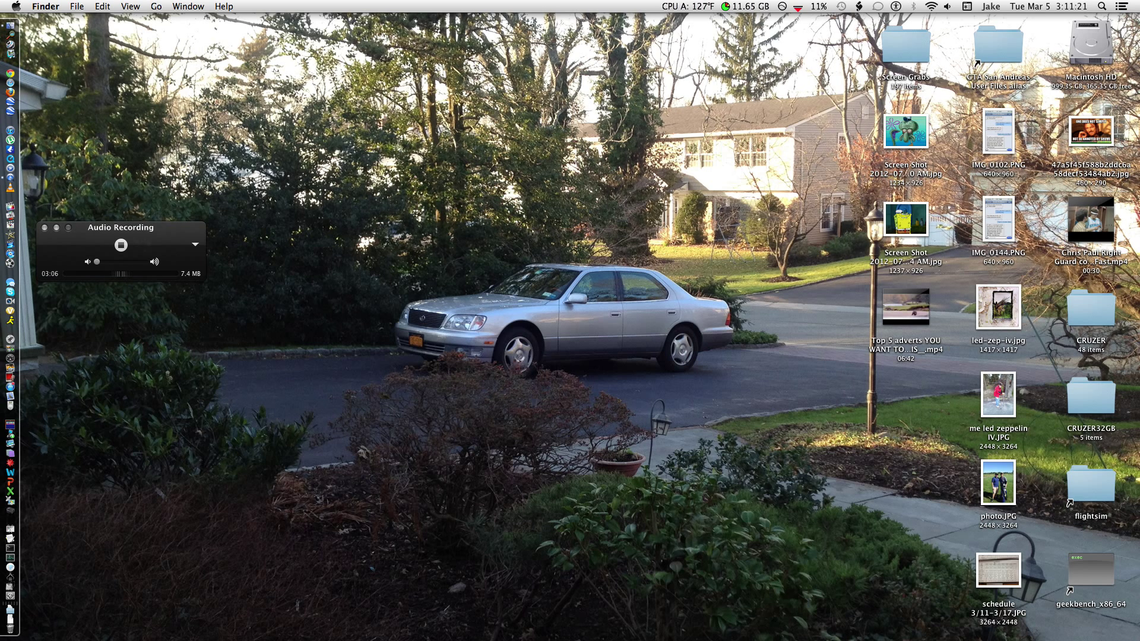
mouse_move(11, 38)
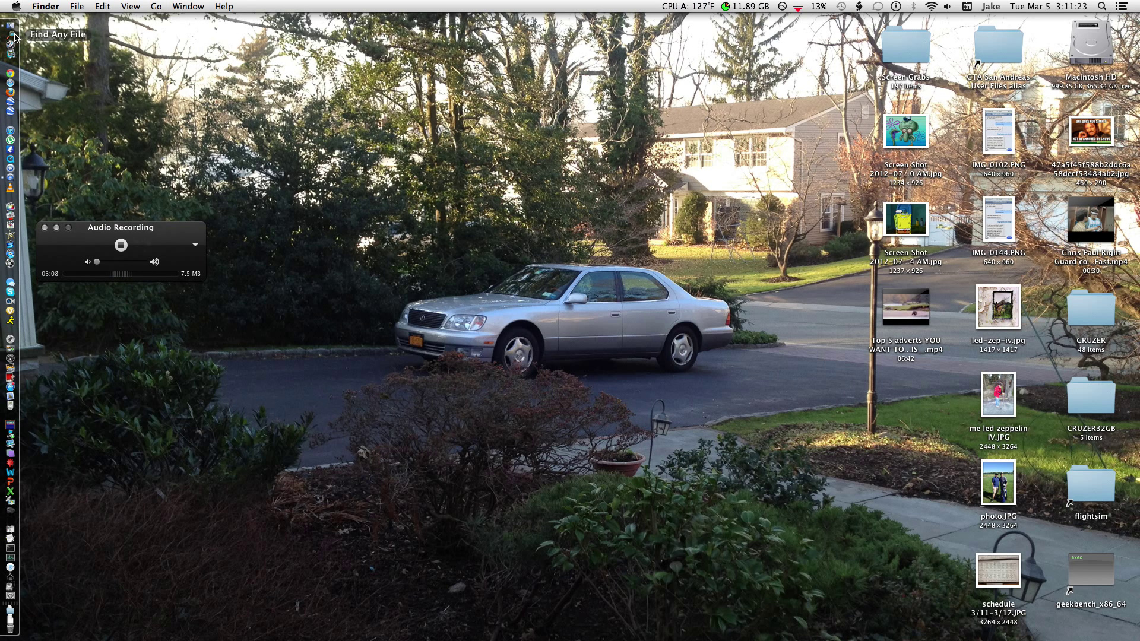
mouse_move(634, 148)
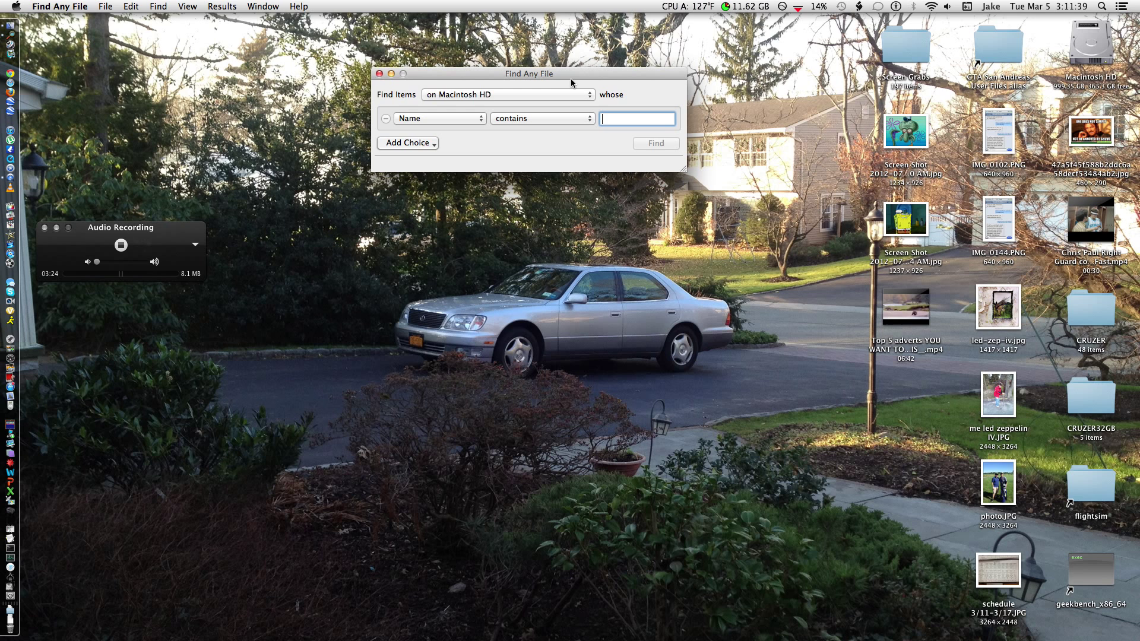
click(379, 72)
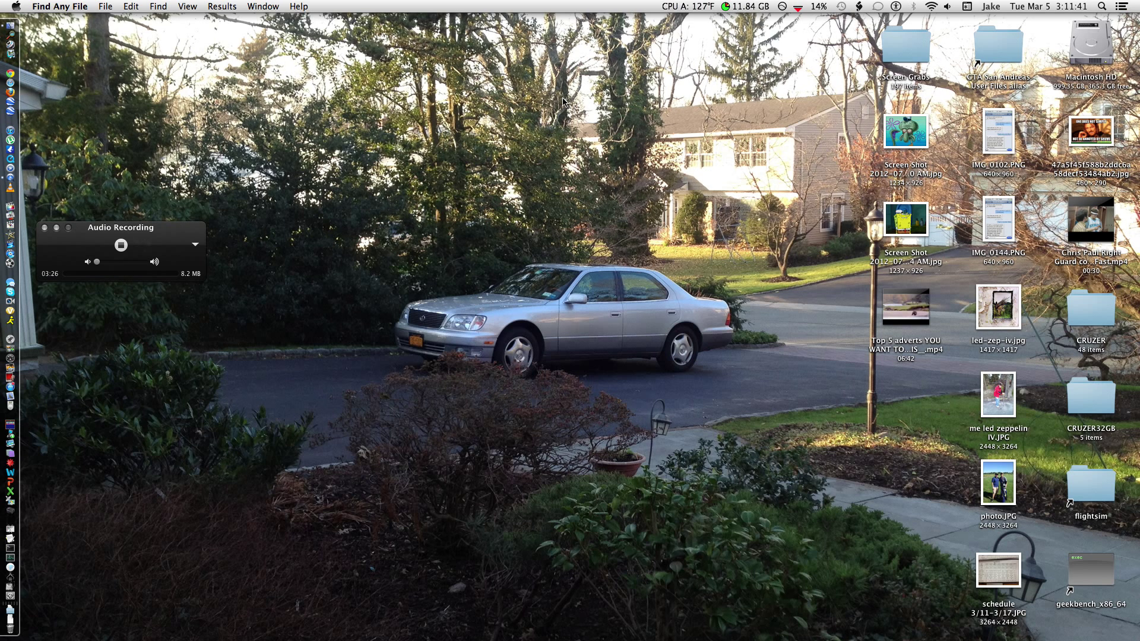